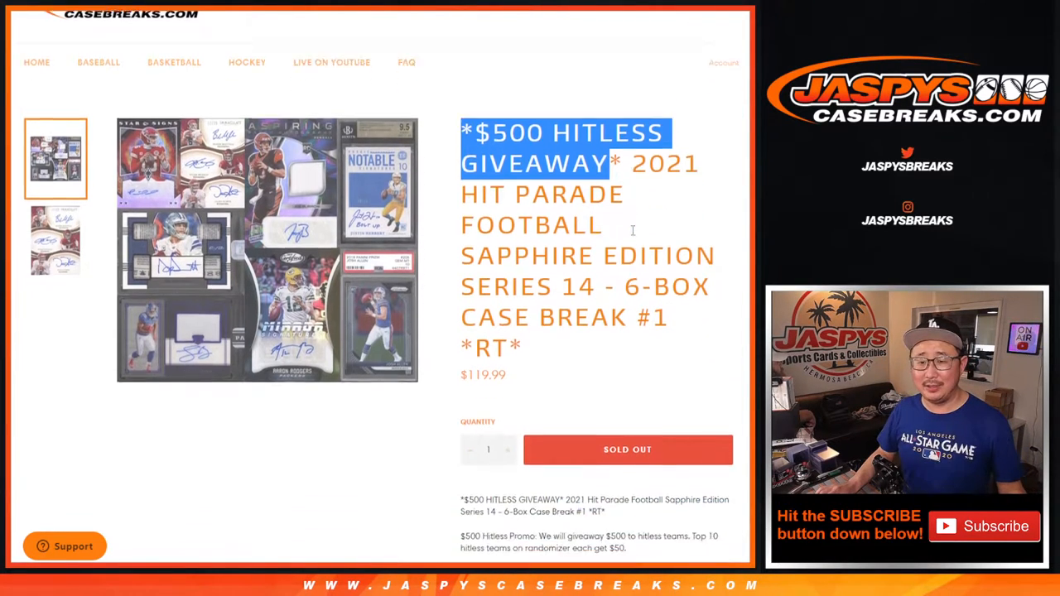
Blank the Cleveland Browns and Dallas Cowboys entries, then select and copy the hitless column C names.
scroll(down, 3)
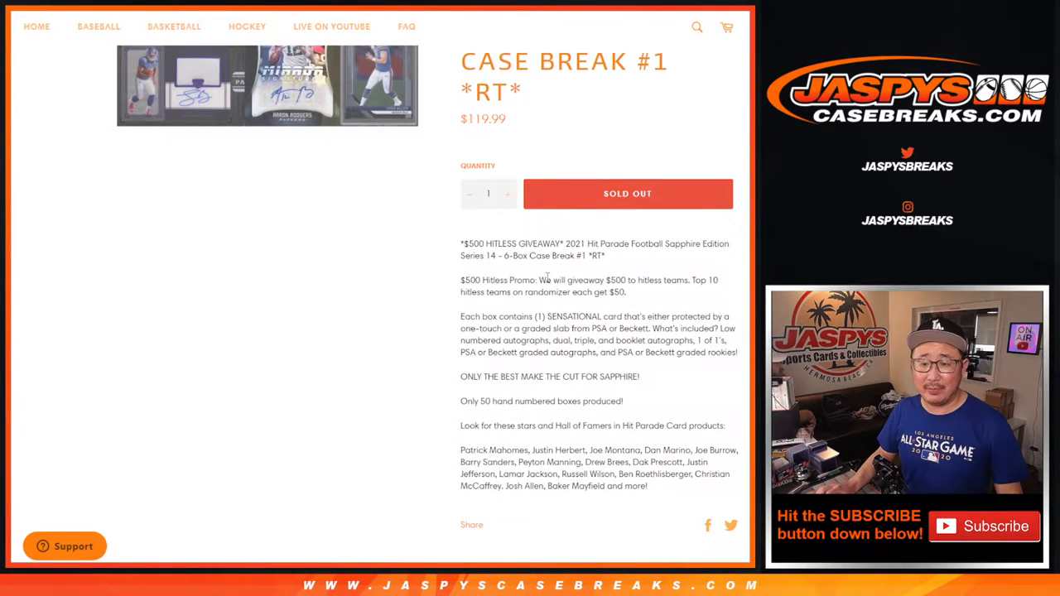
drag(546, 280, 626, 292)
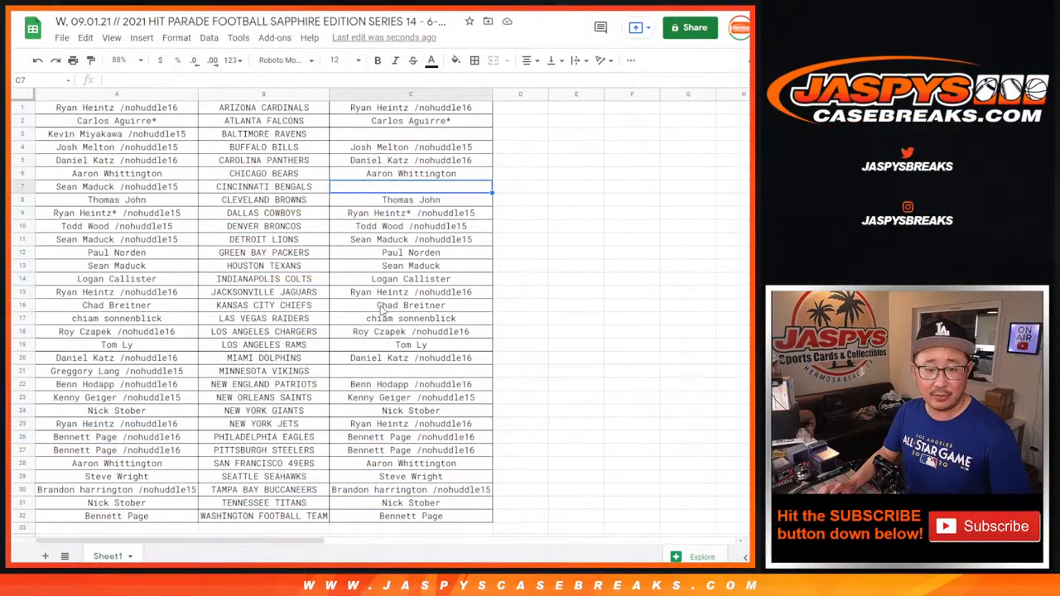
click(410, 318)
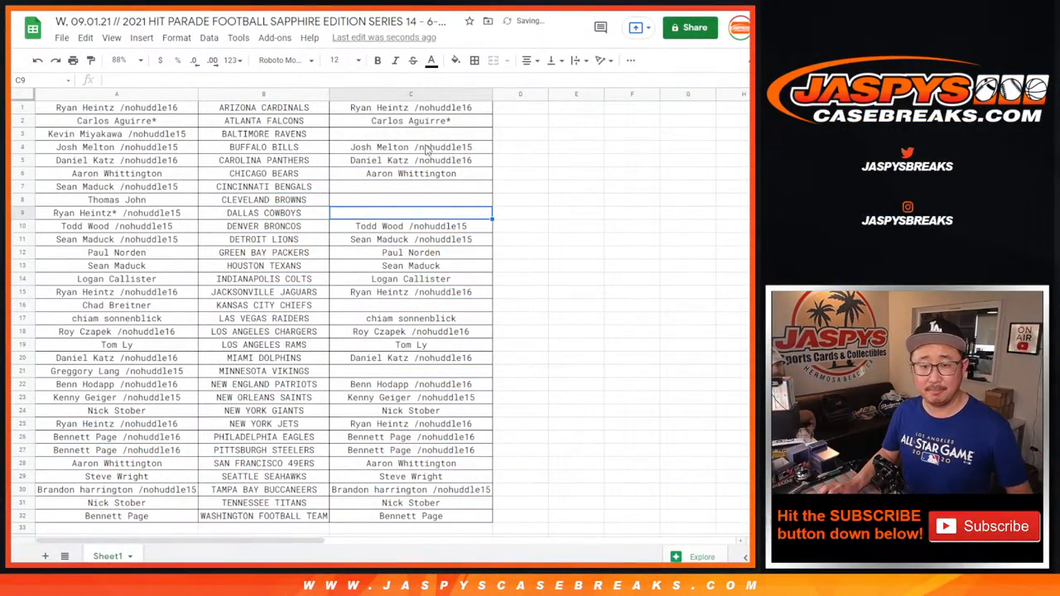
drag(410, 108, 411, 516)
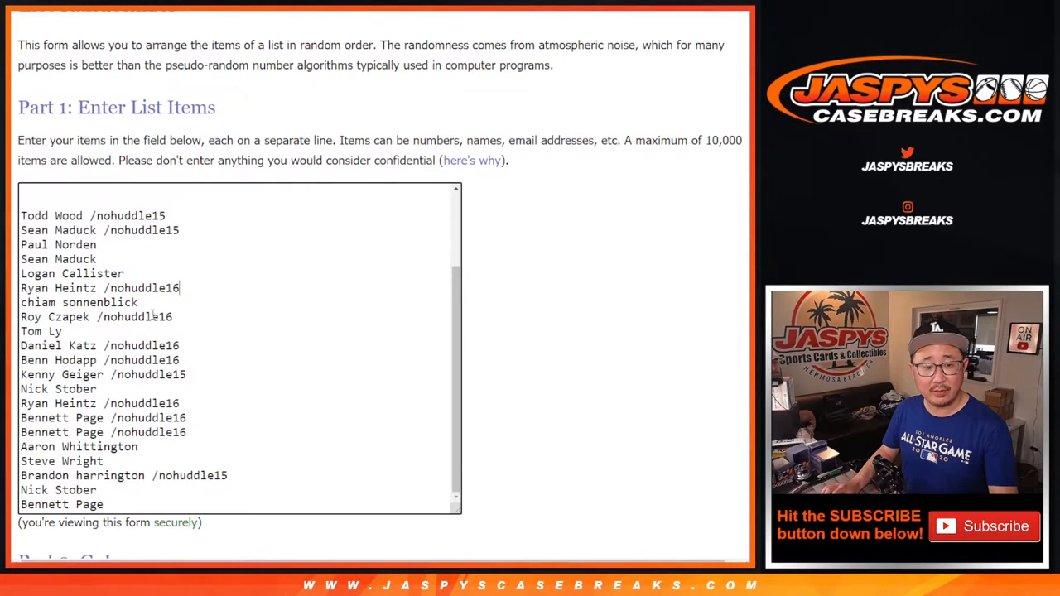
Randomize the 26 pasted hitless names in the List Randomizer.
scroll(up, 3)
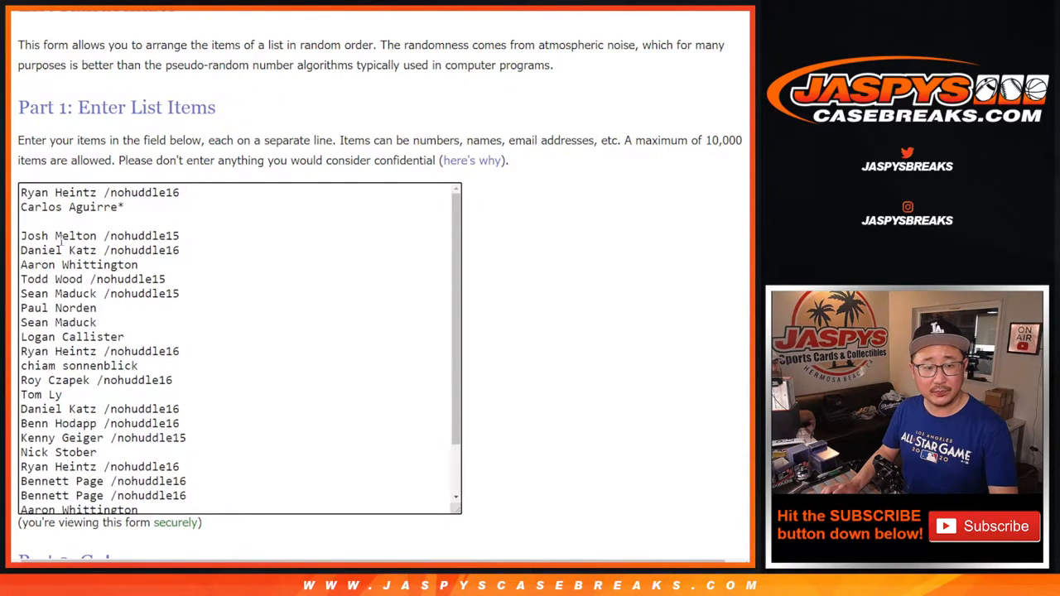
scroll(down, 3)
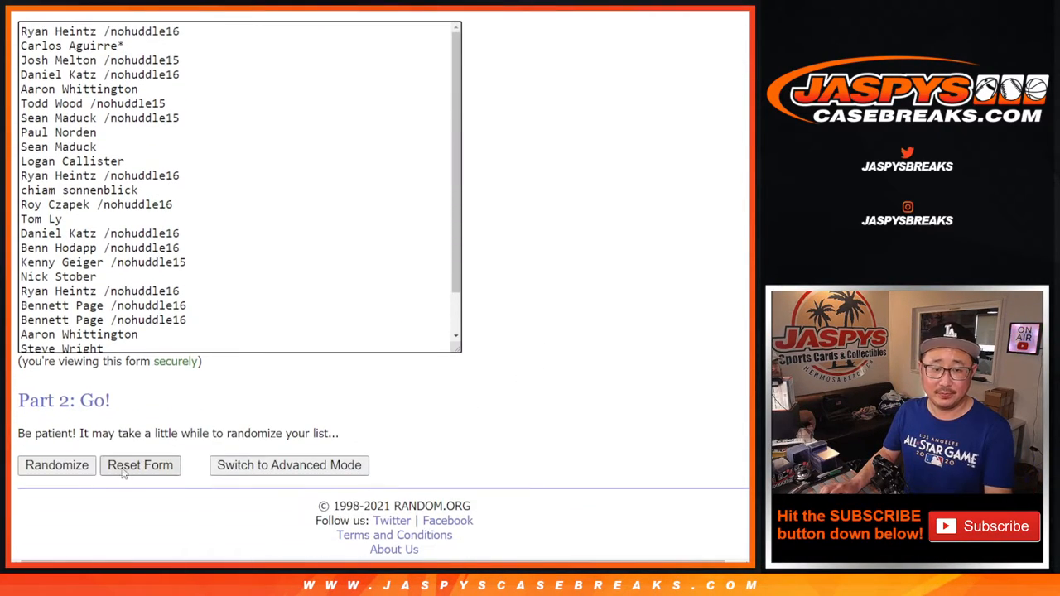
click(57, 464)
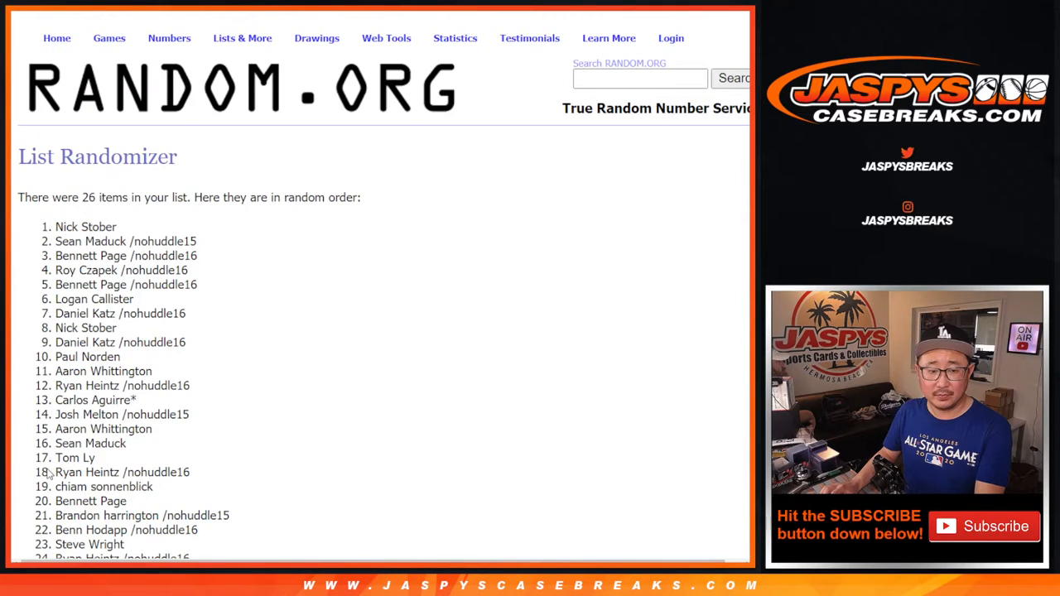
Re-randomize the list until it has been shuffled 11 times.
scroll(down, 3)
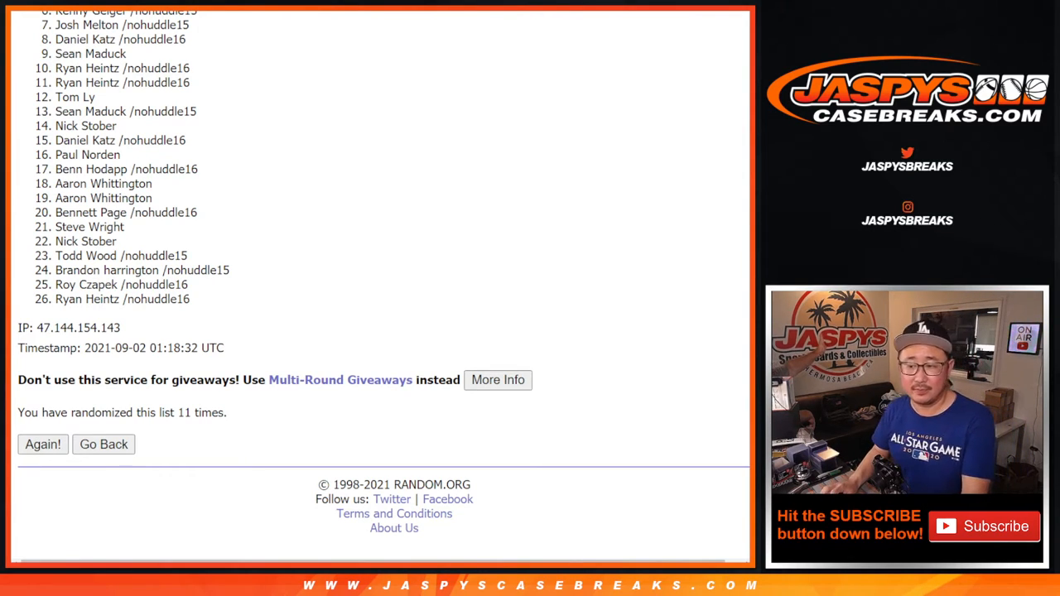
mouse_move(543, 320)
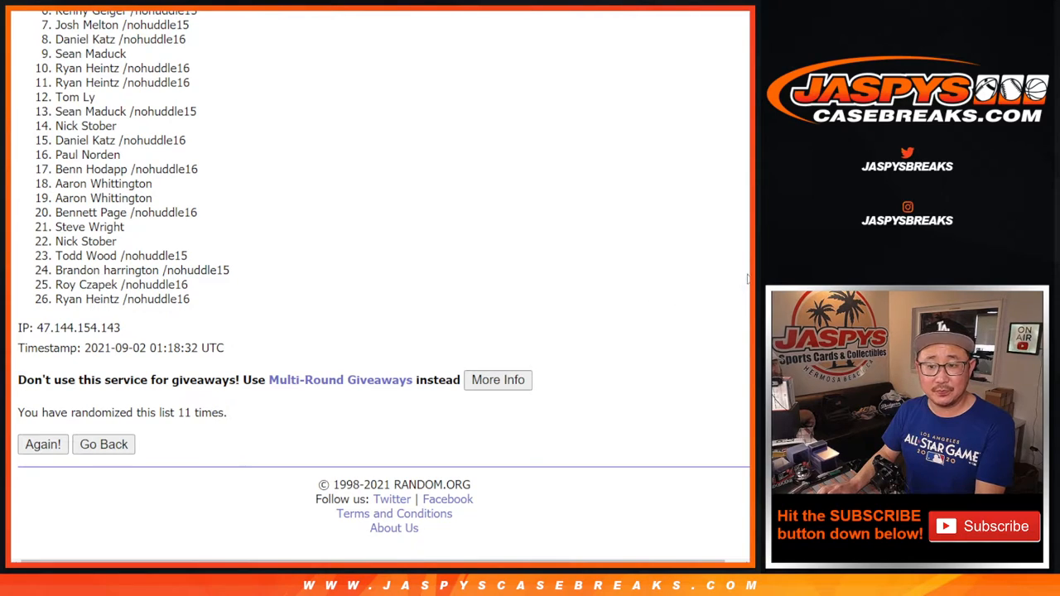
drag(55, 83, 191, 298)
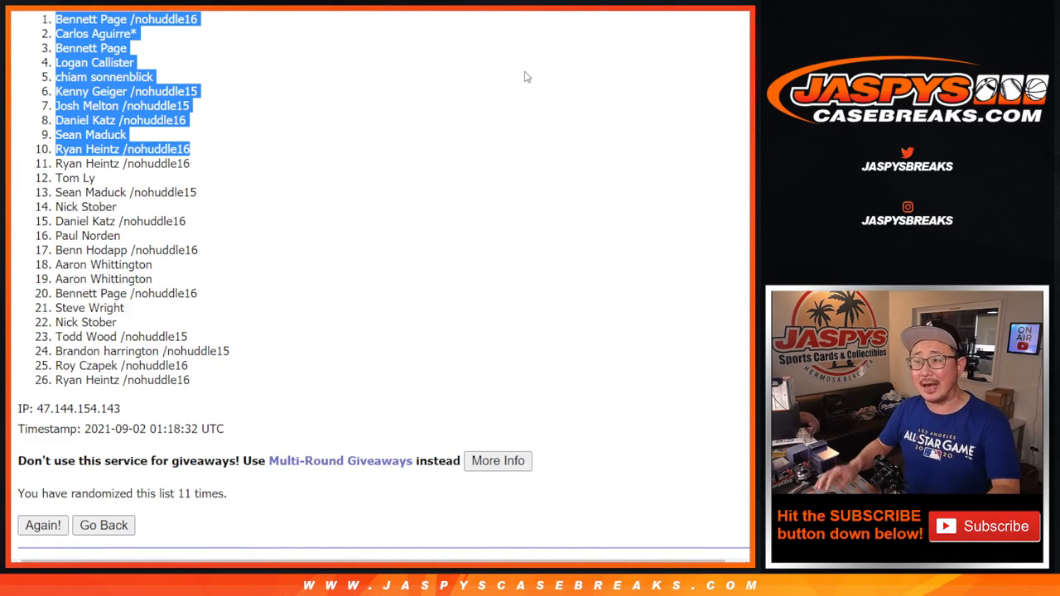
scroll(up, 3)
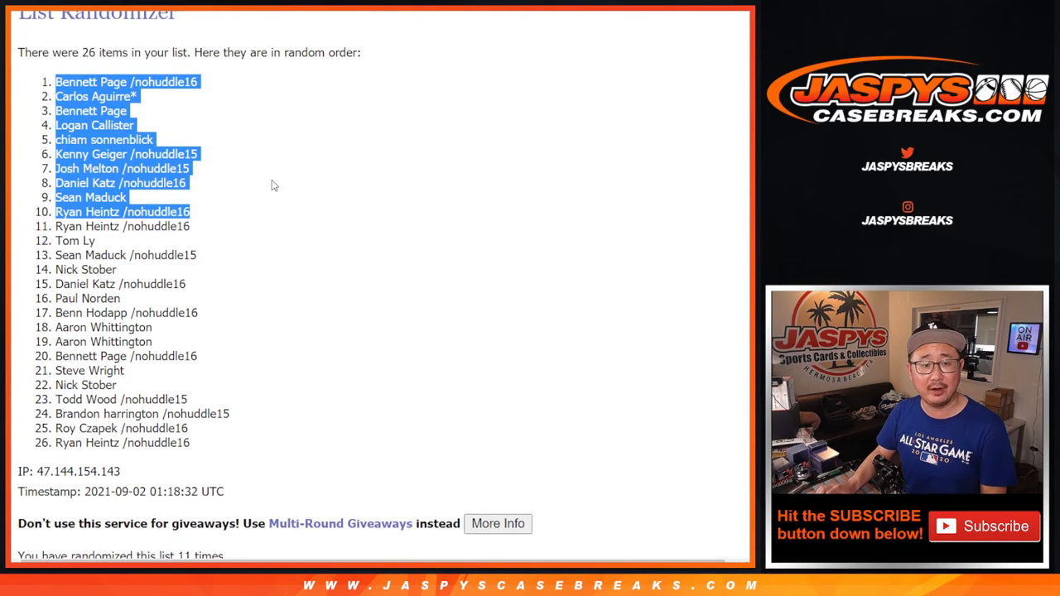